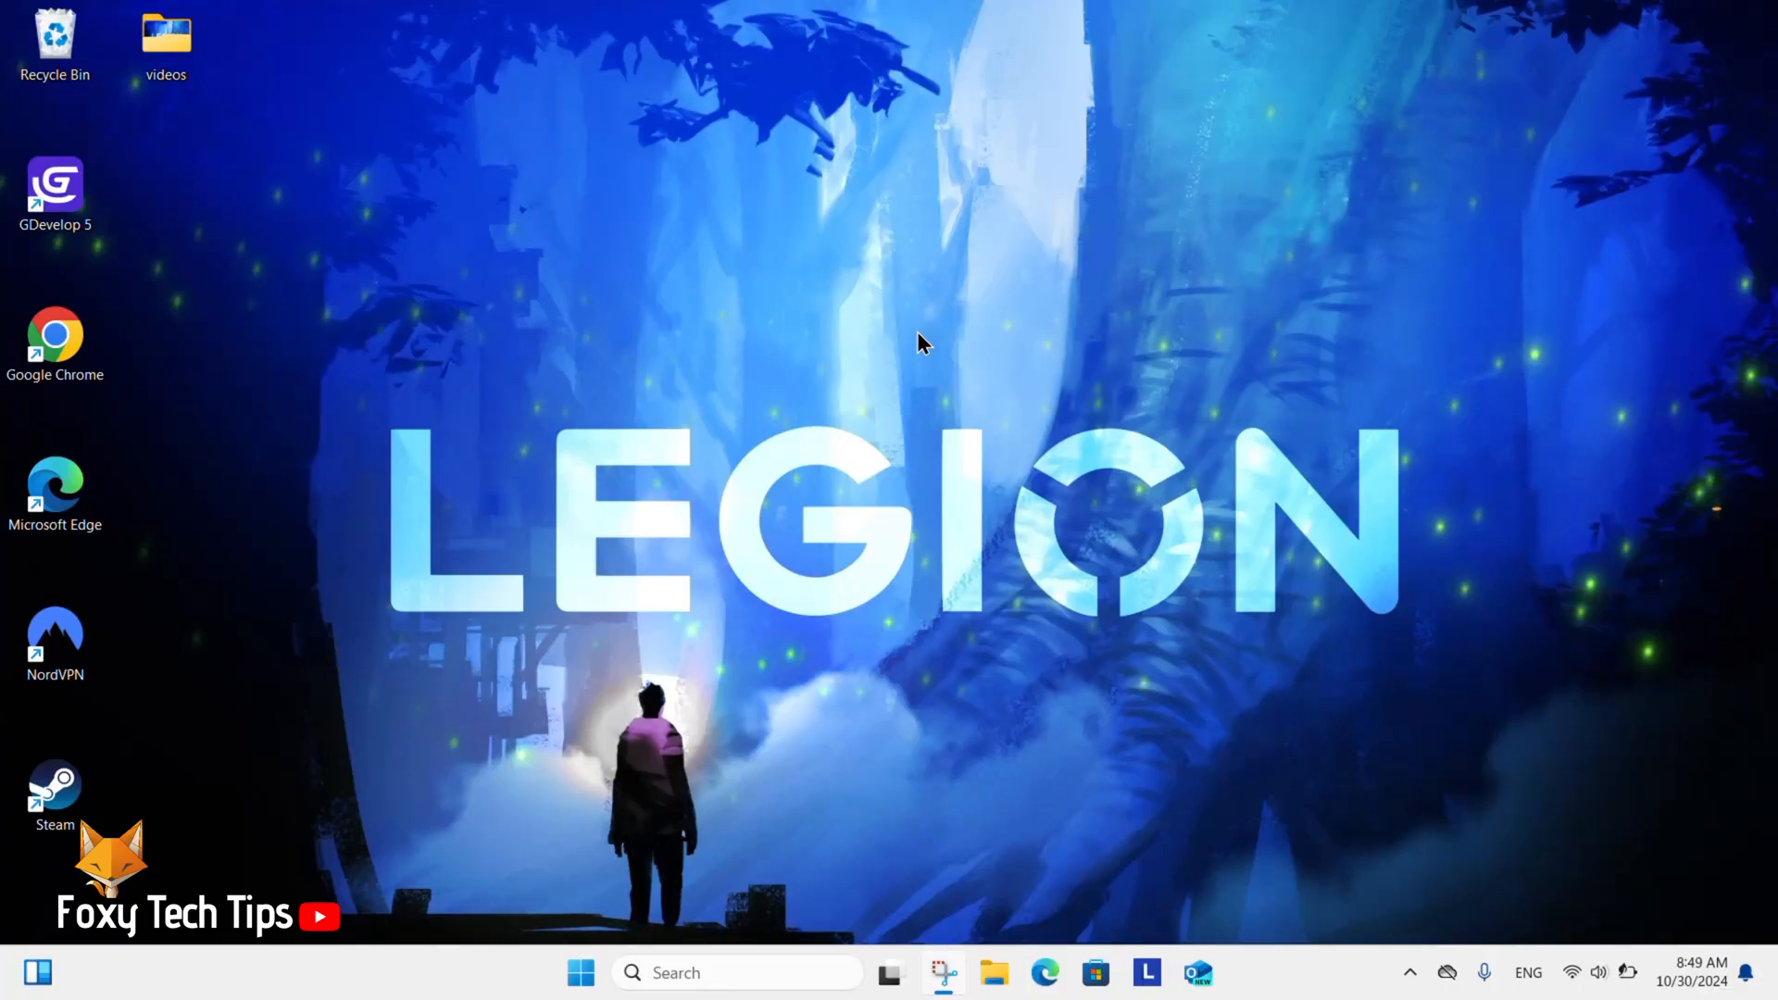
{"action": "mouse_move", "coordinate": [825, 701]}
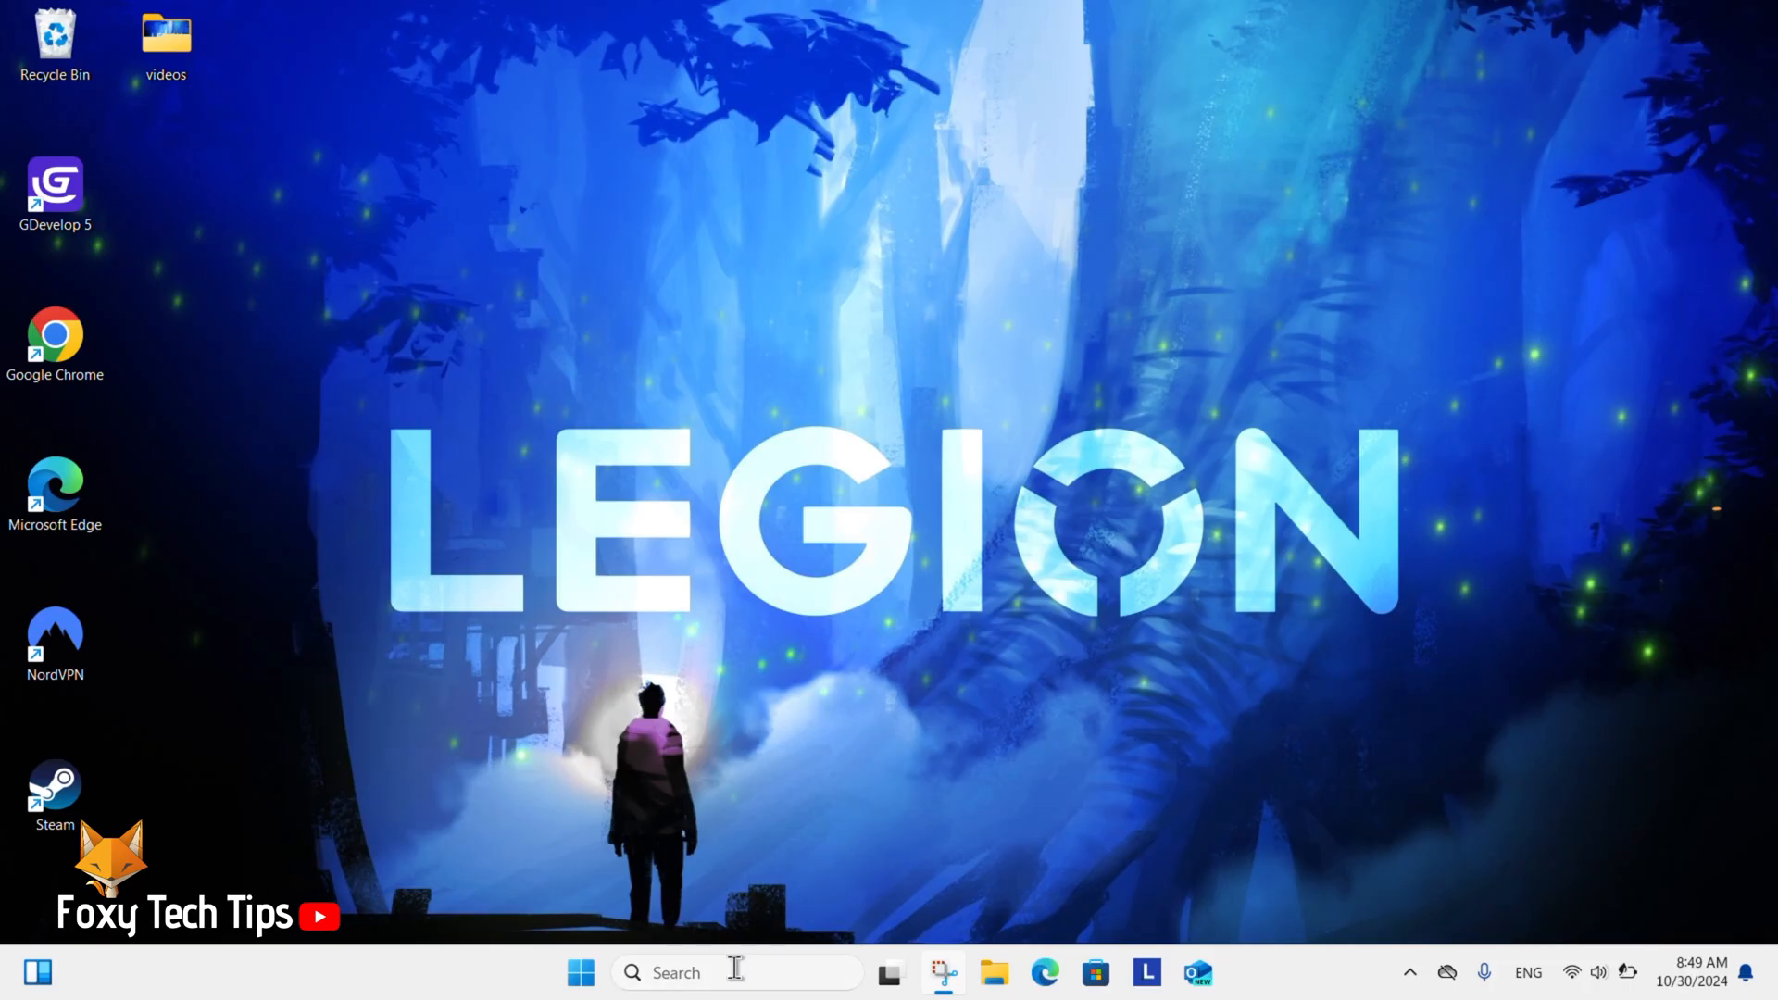
Search "se" from the taskbar and launch Settings from the results.
{"action": "type", "text": "se"}
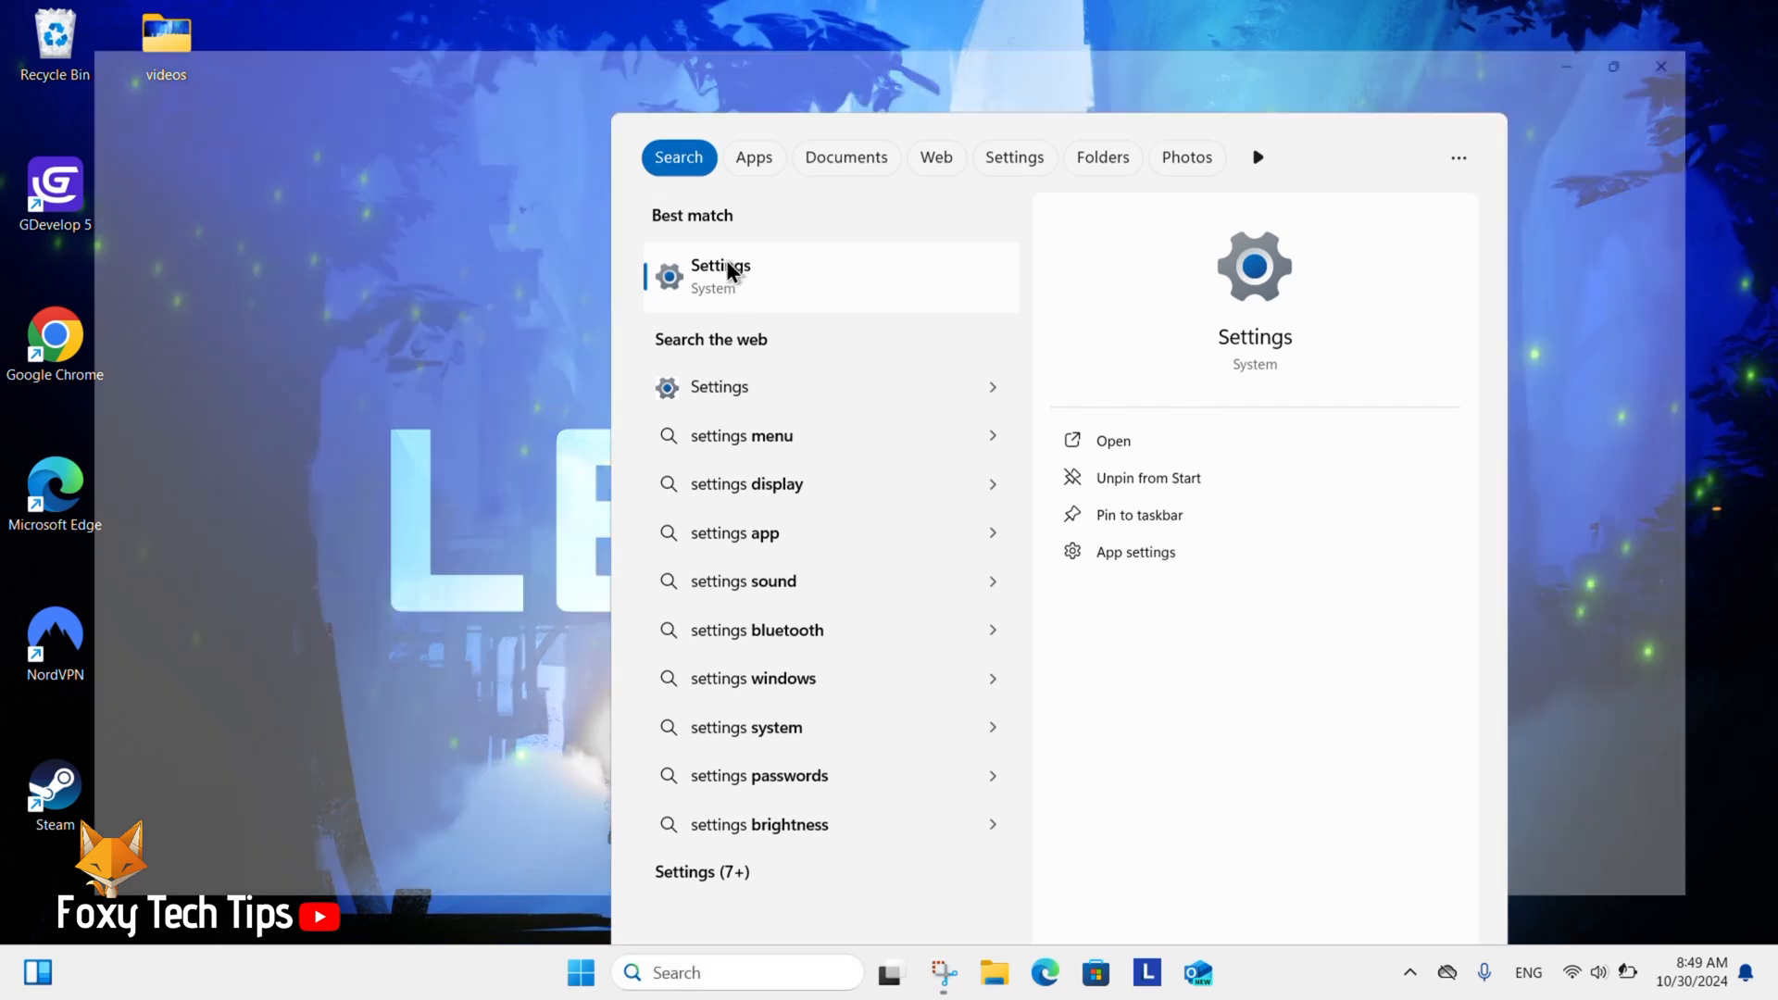
{"action": "left_click", "coordinate": [720, 277]}
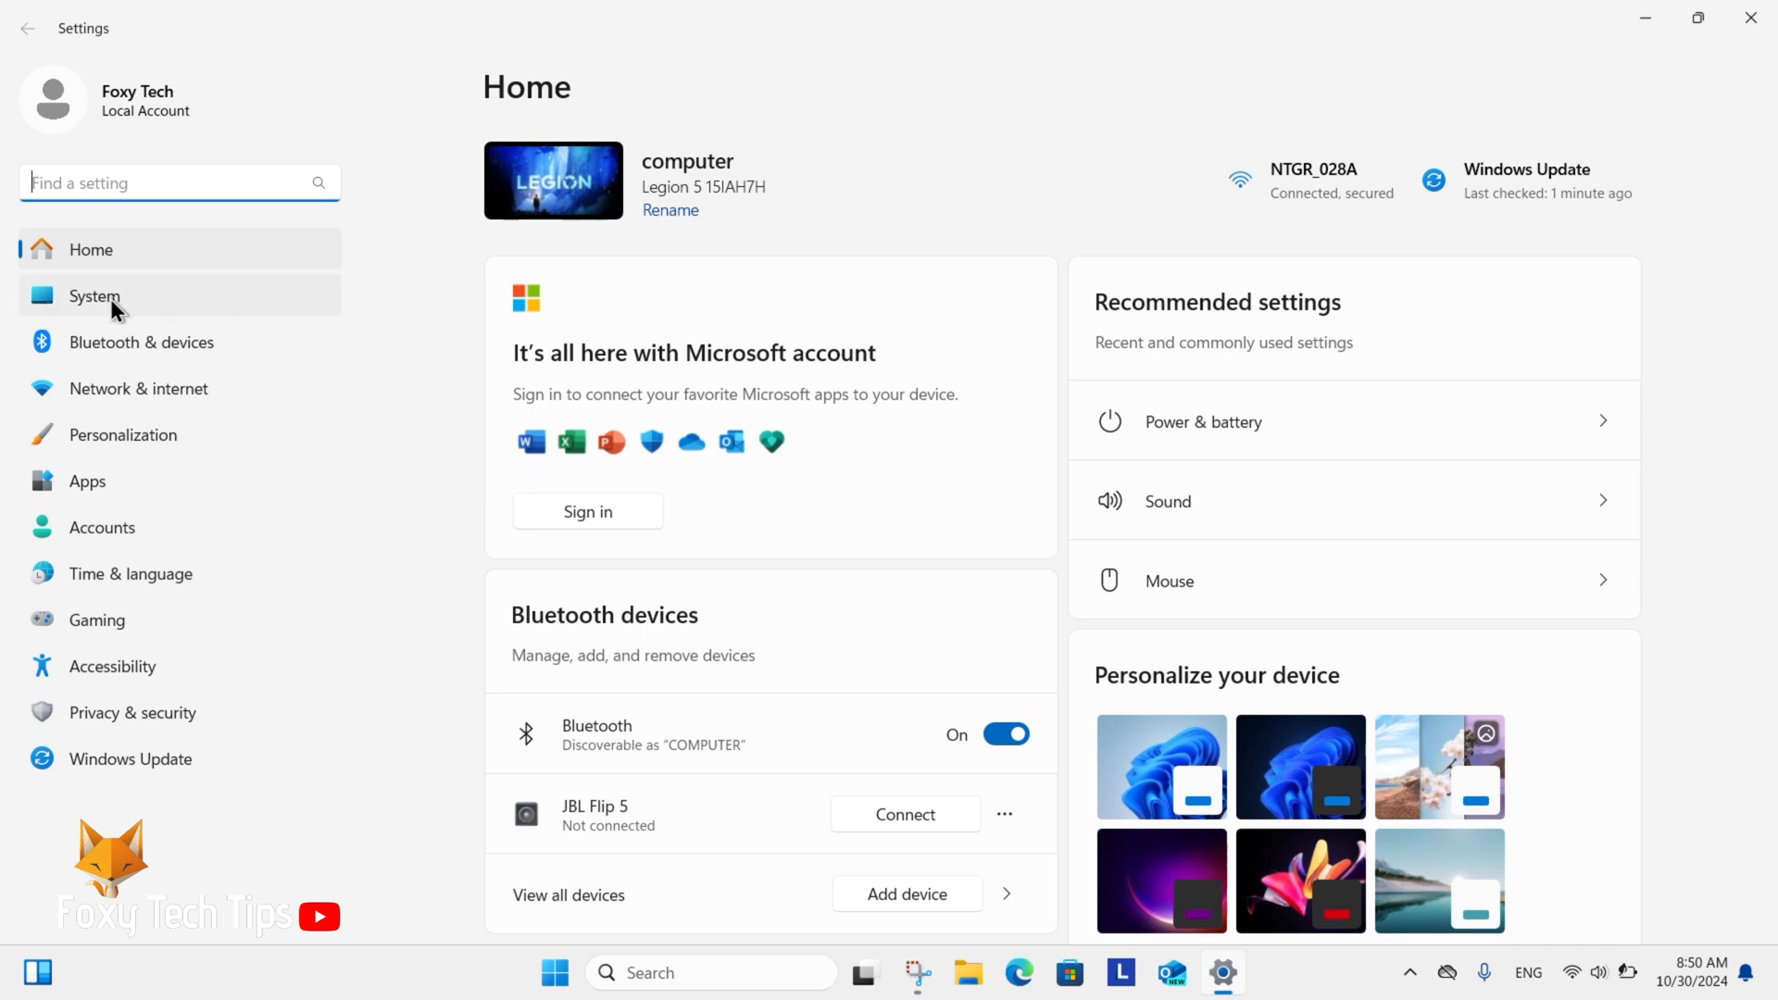
Go to System, then the Nearby sharing page.
{"action": "left_click", "coordinate": [94, 297]}
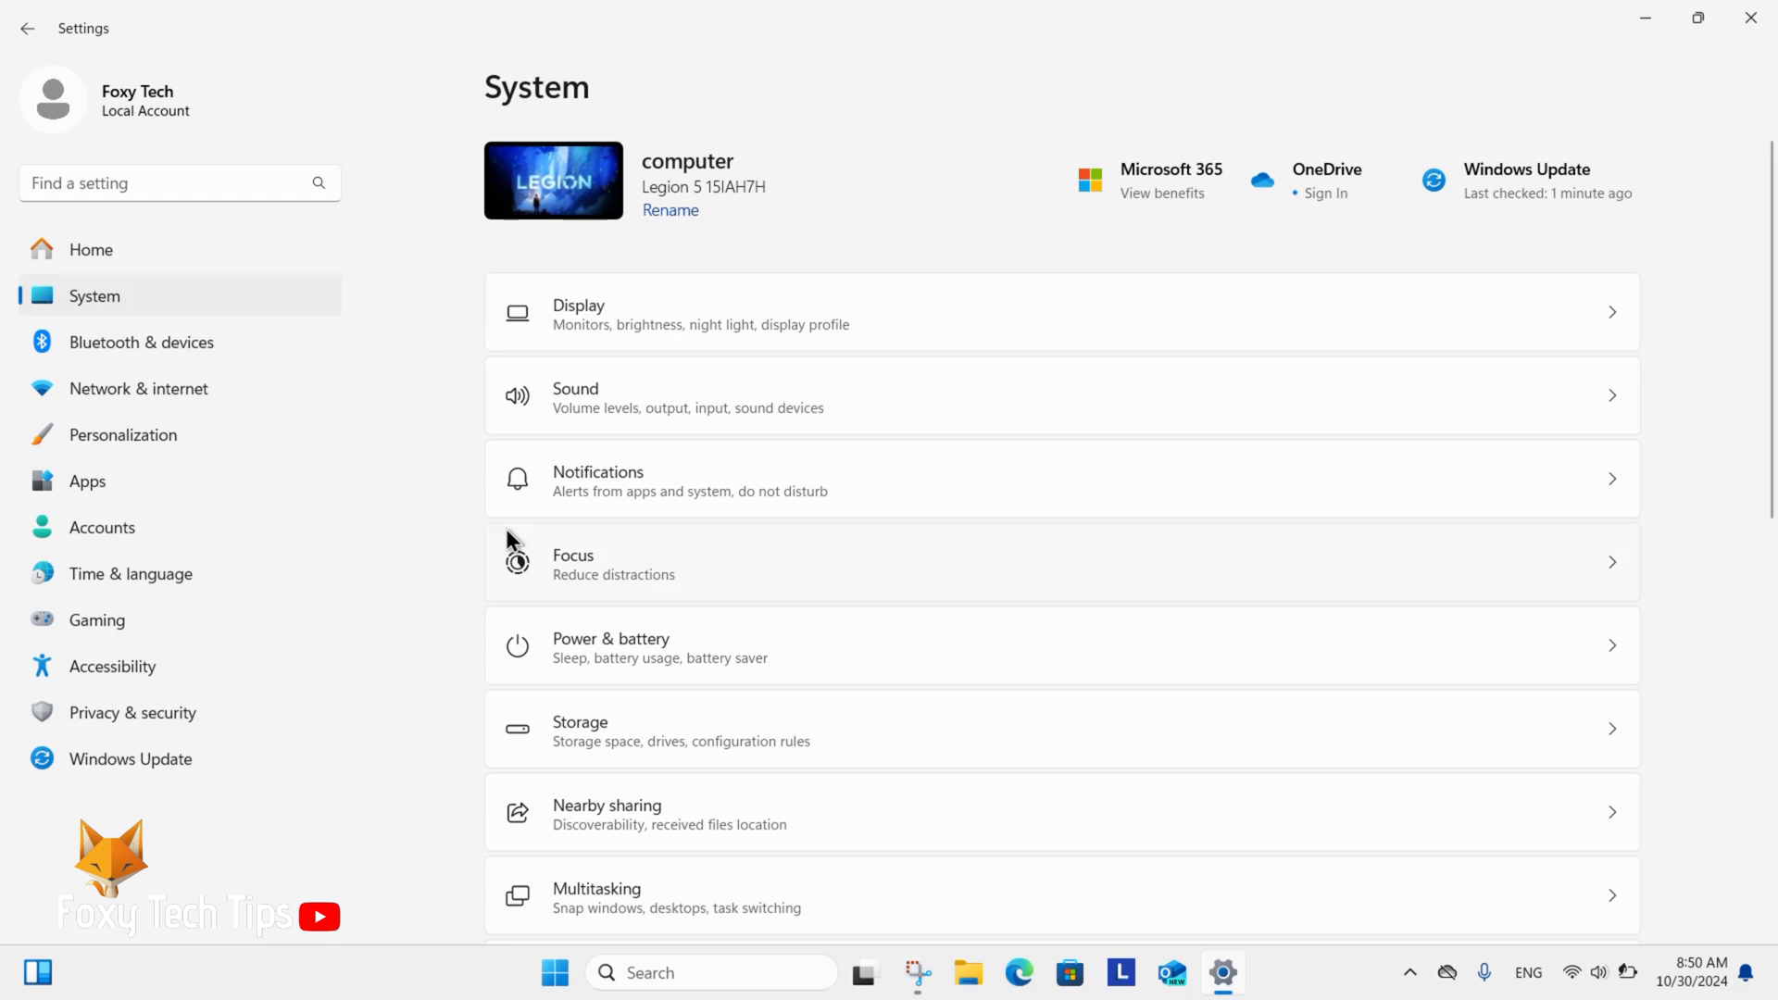
{"action": "mouse_move", "coordinate": [622, 809]}
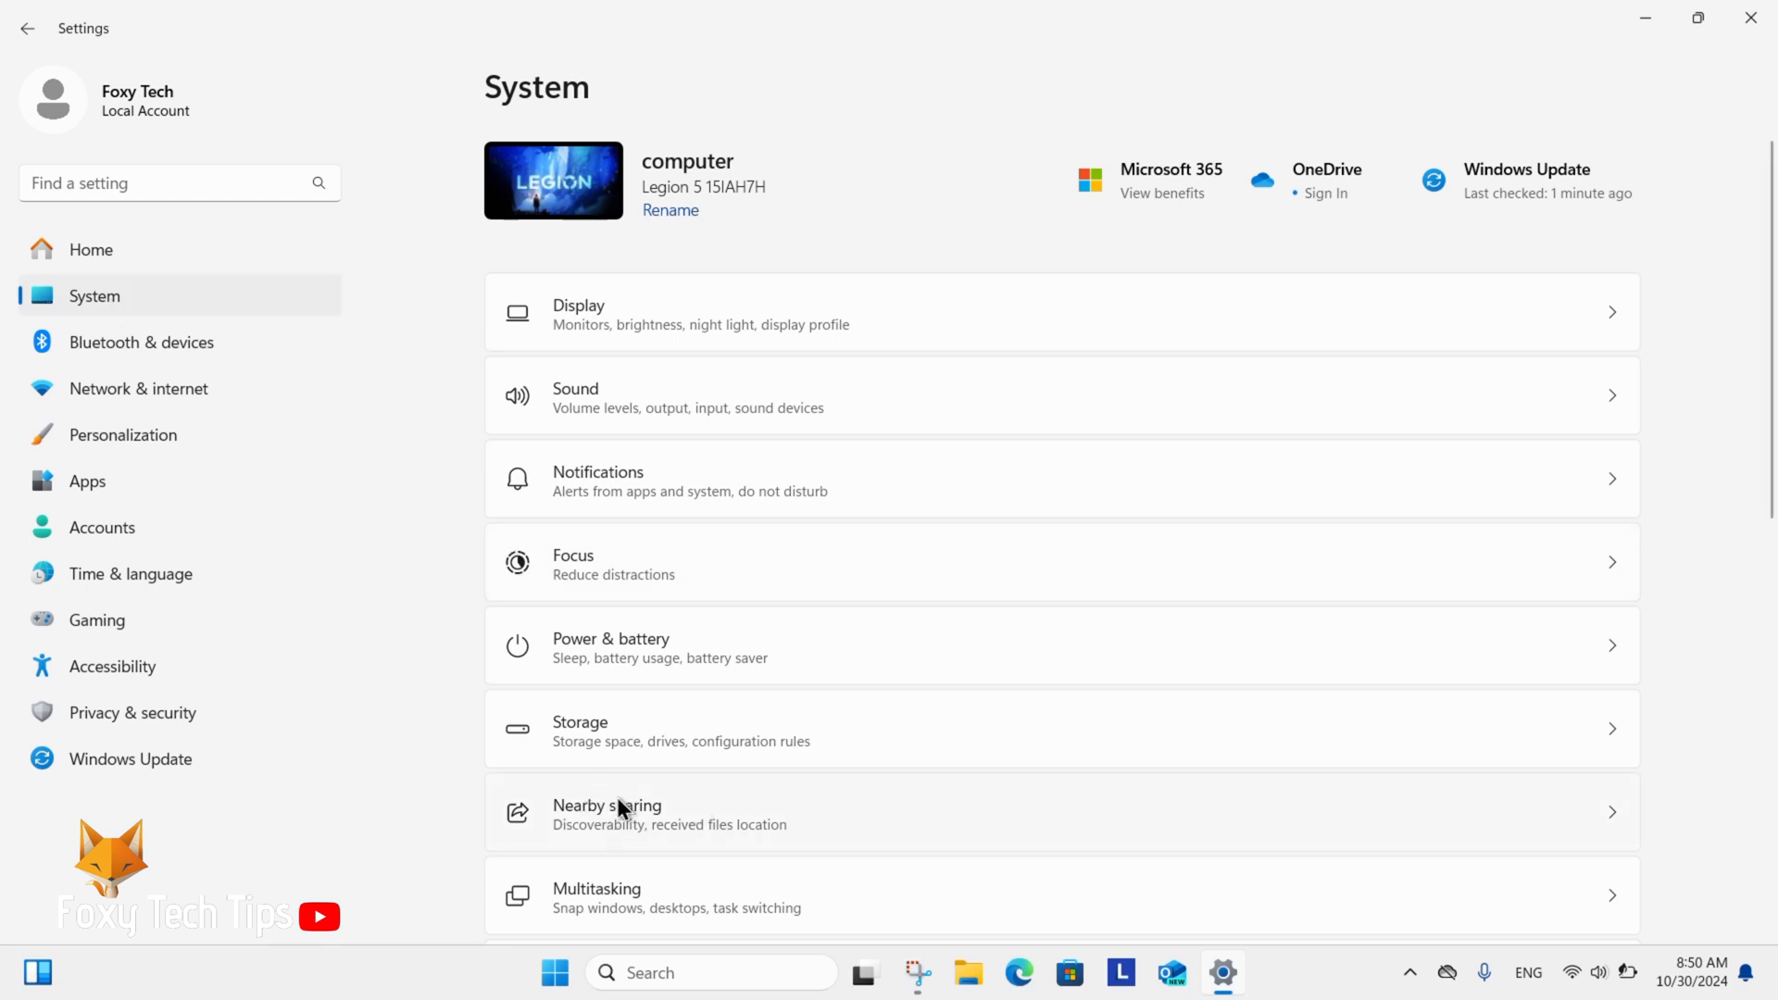
{"action": "left_click", "coordinate": [605, 813]}
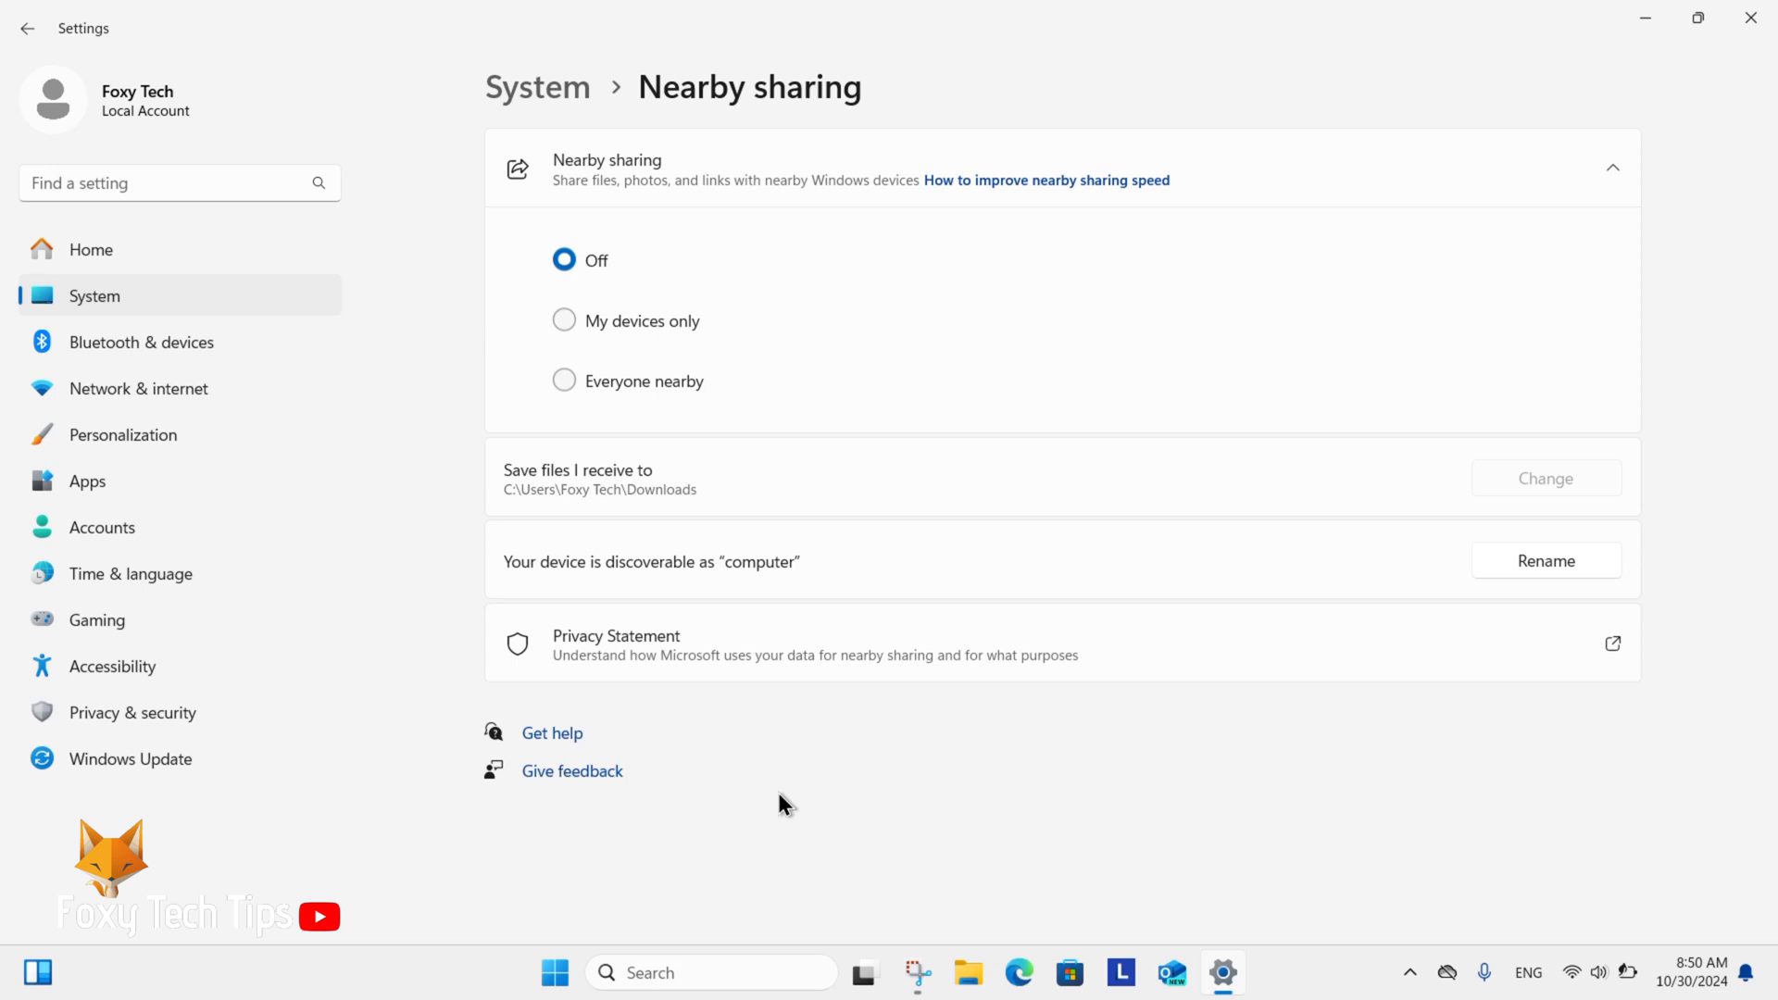
{"action": "mouse_move", "coordinate": [571, 324]}
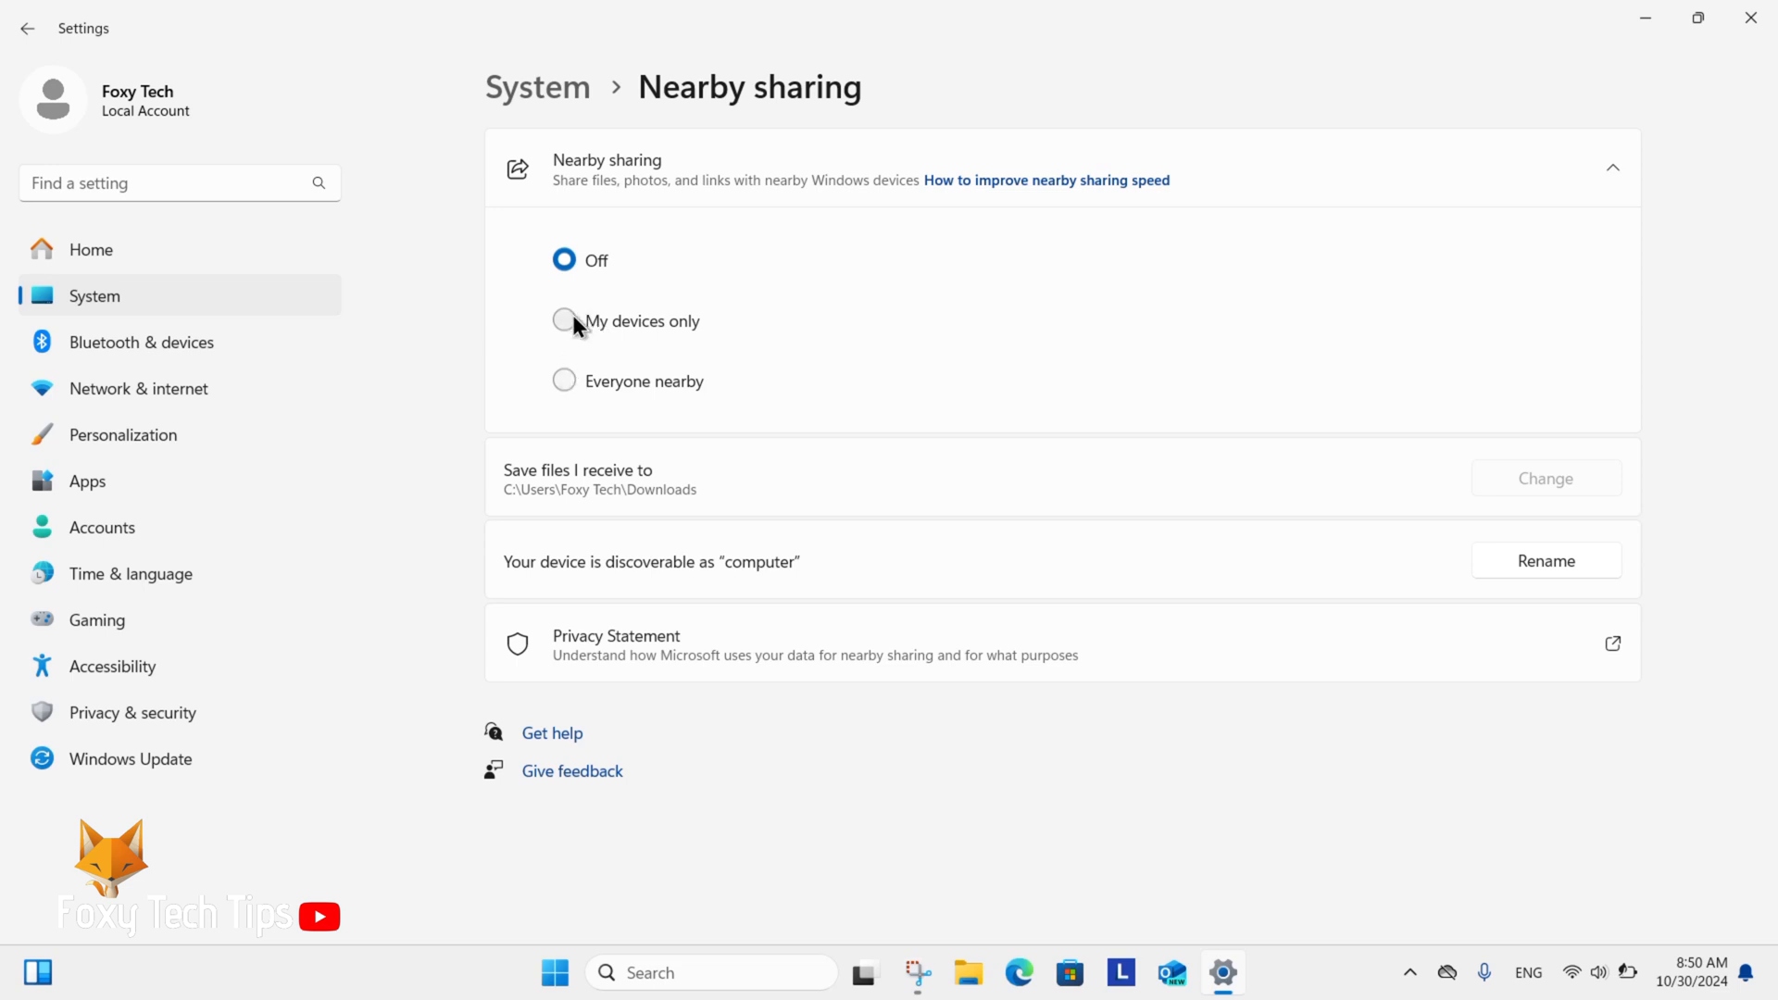
Switch sharing to My devices only, then Everyone nearby, then back to My devices only.
{"action": "left_click", "coordinate": [565, 321]}
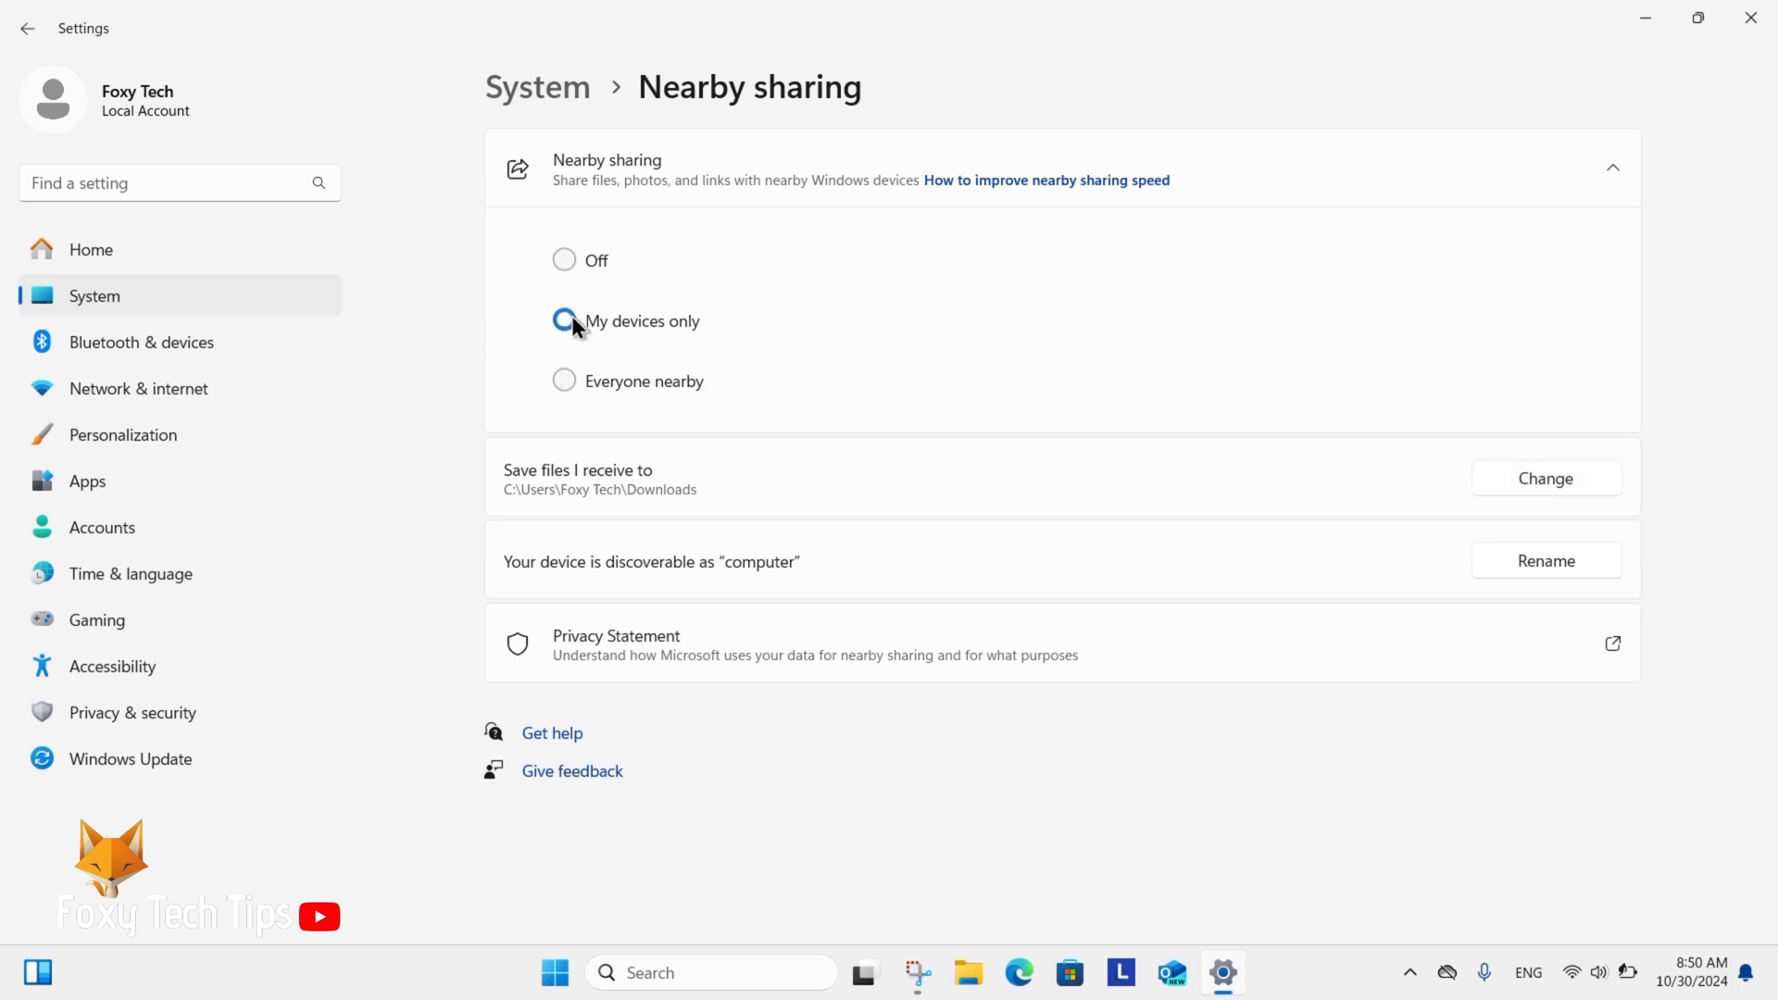
{"action": "left_click", "coordinate": [565, 381]}
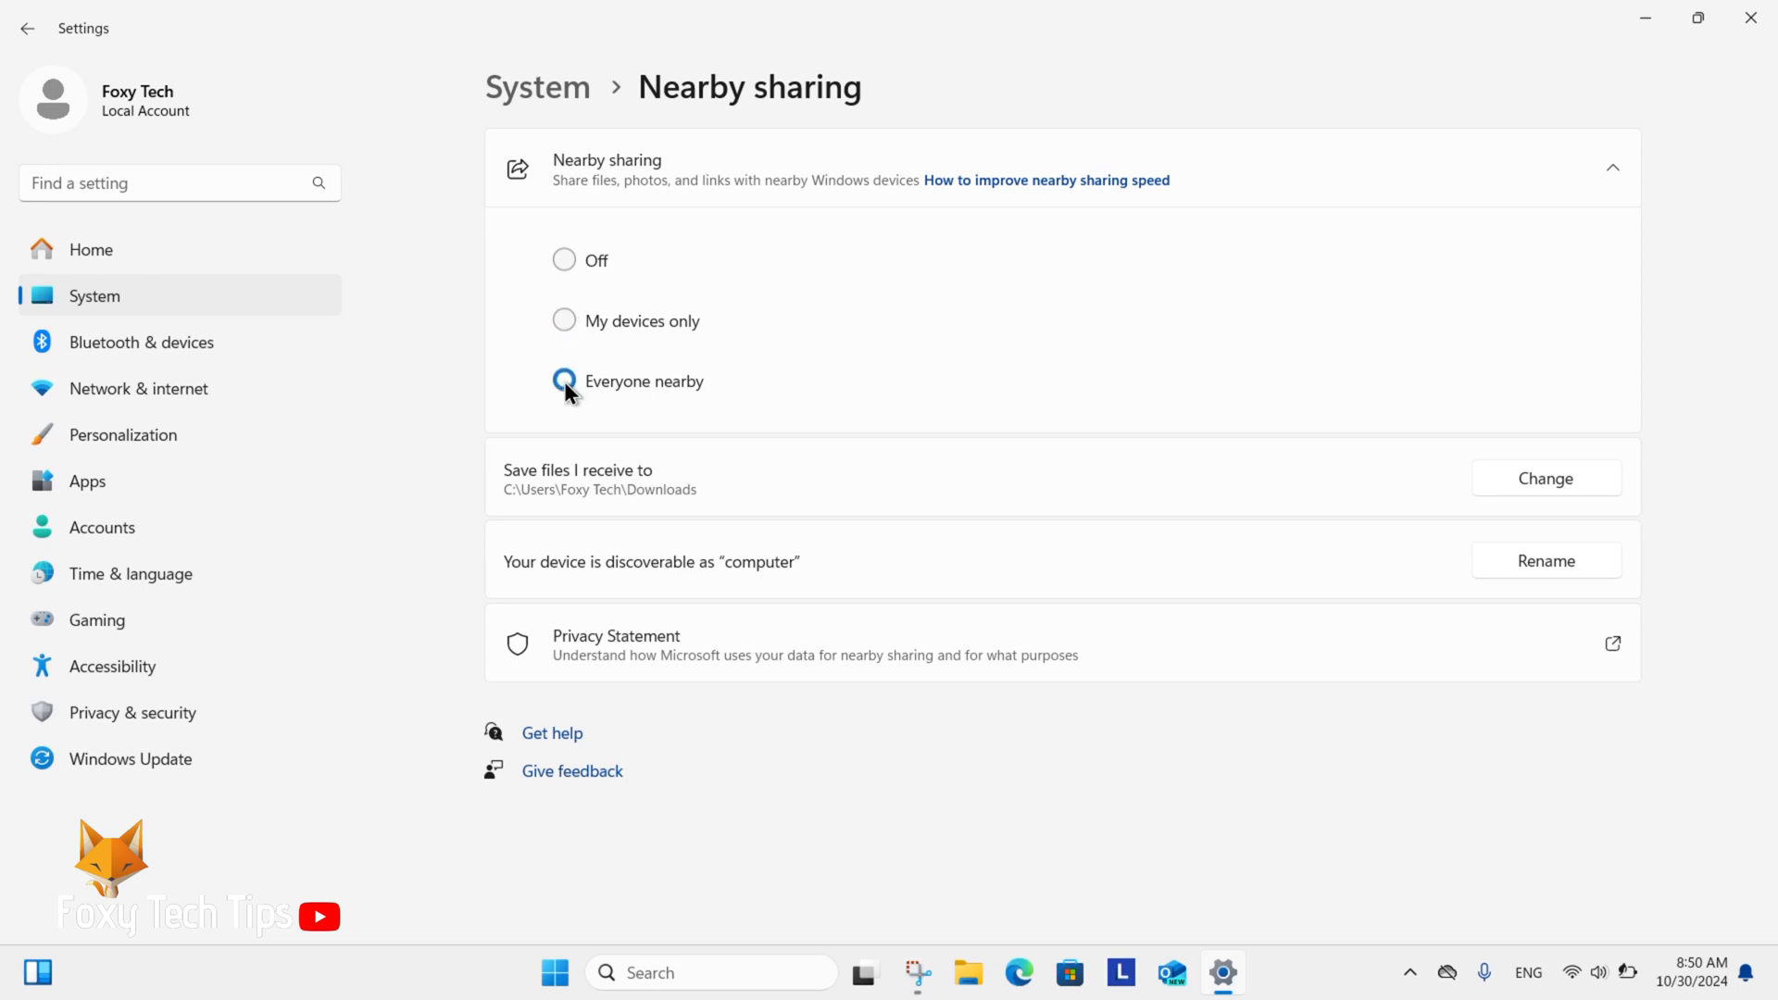
{"action": "left_click", "coordinate": [564, 321]}
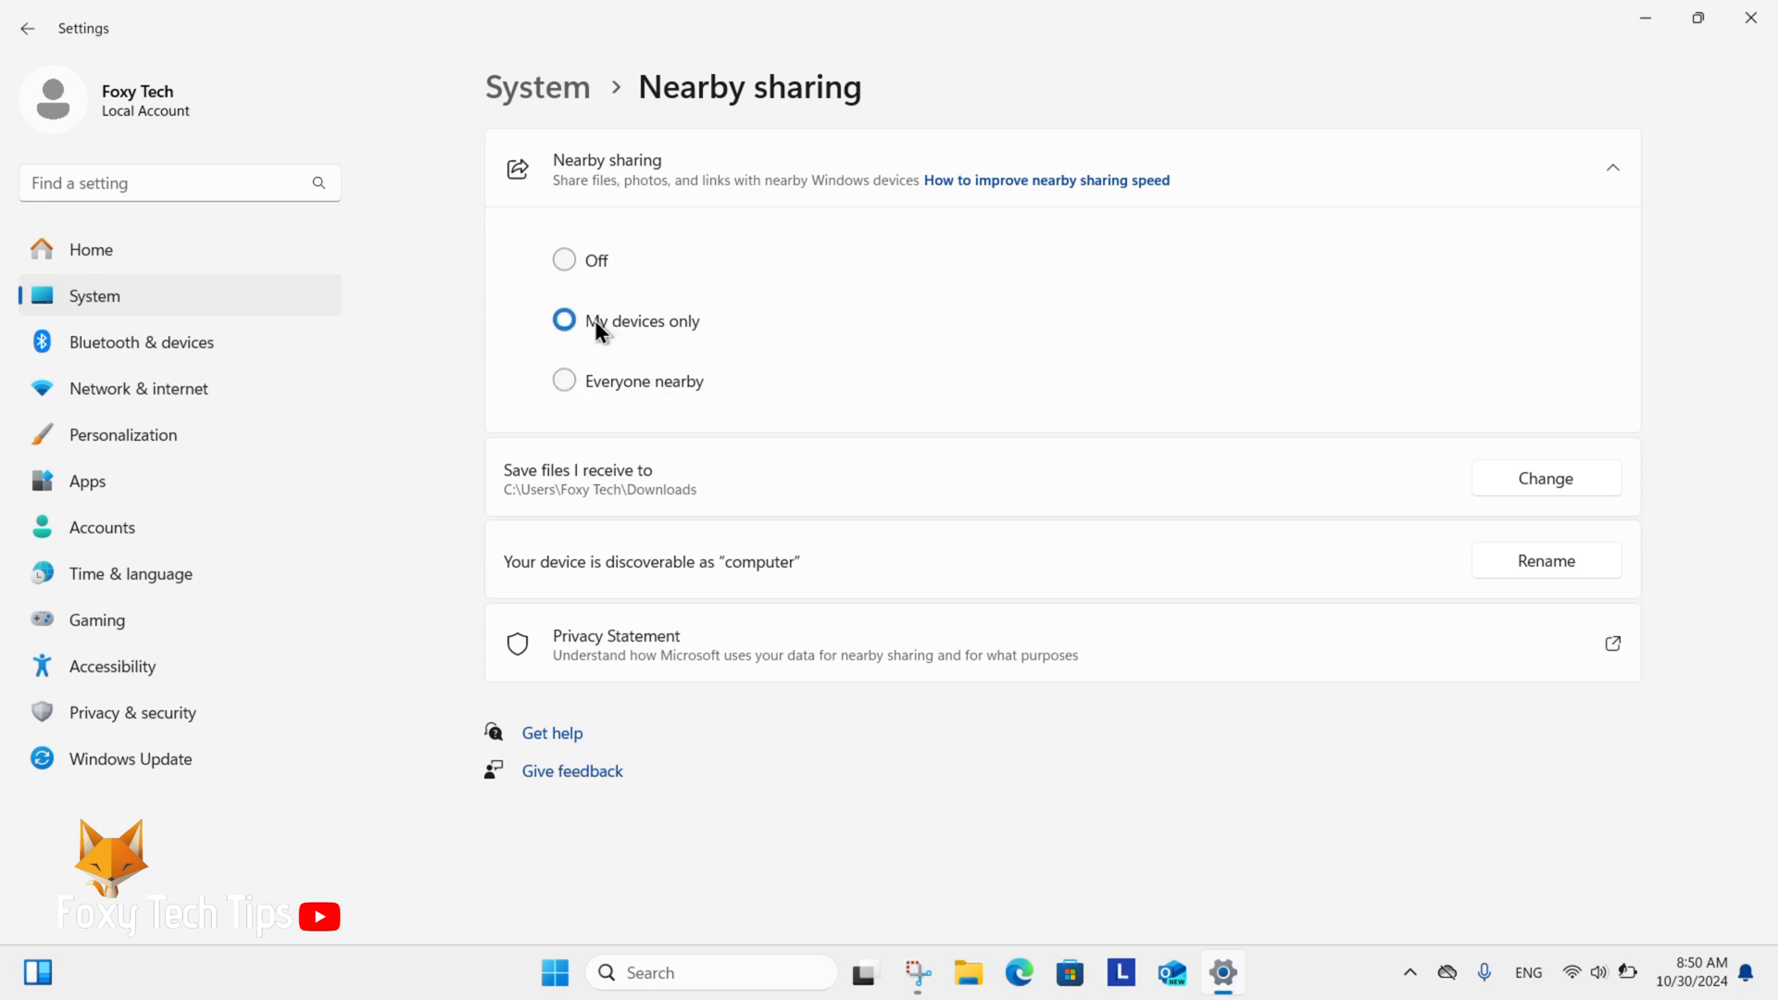
{"action": "mouse_move", "coordinate": [579, 252]}
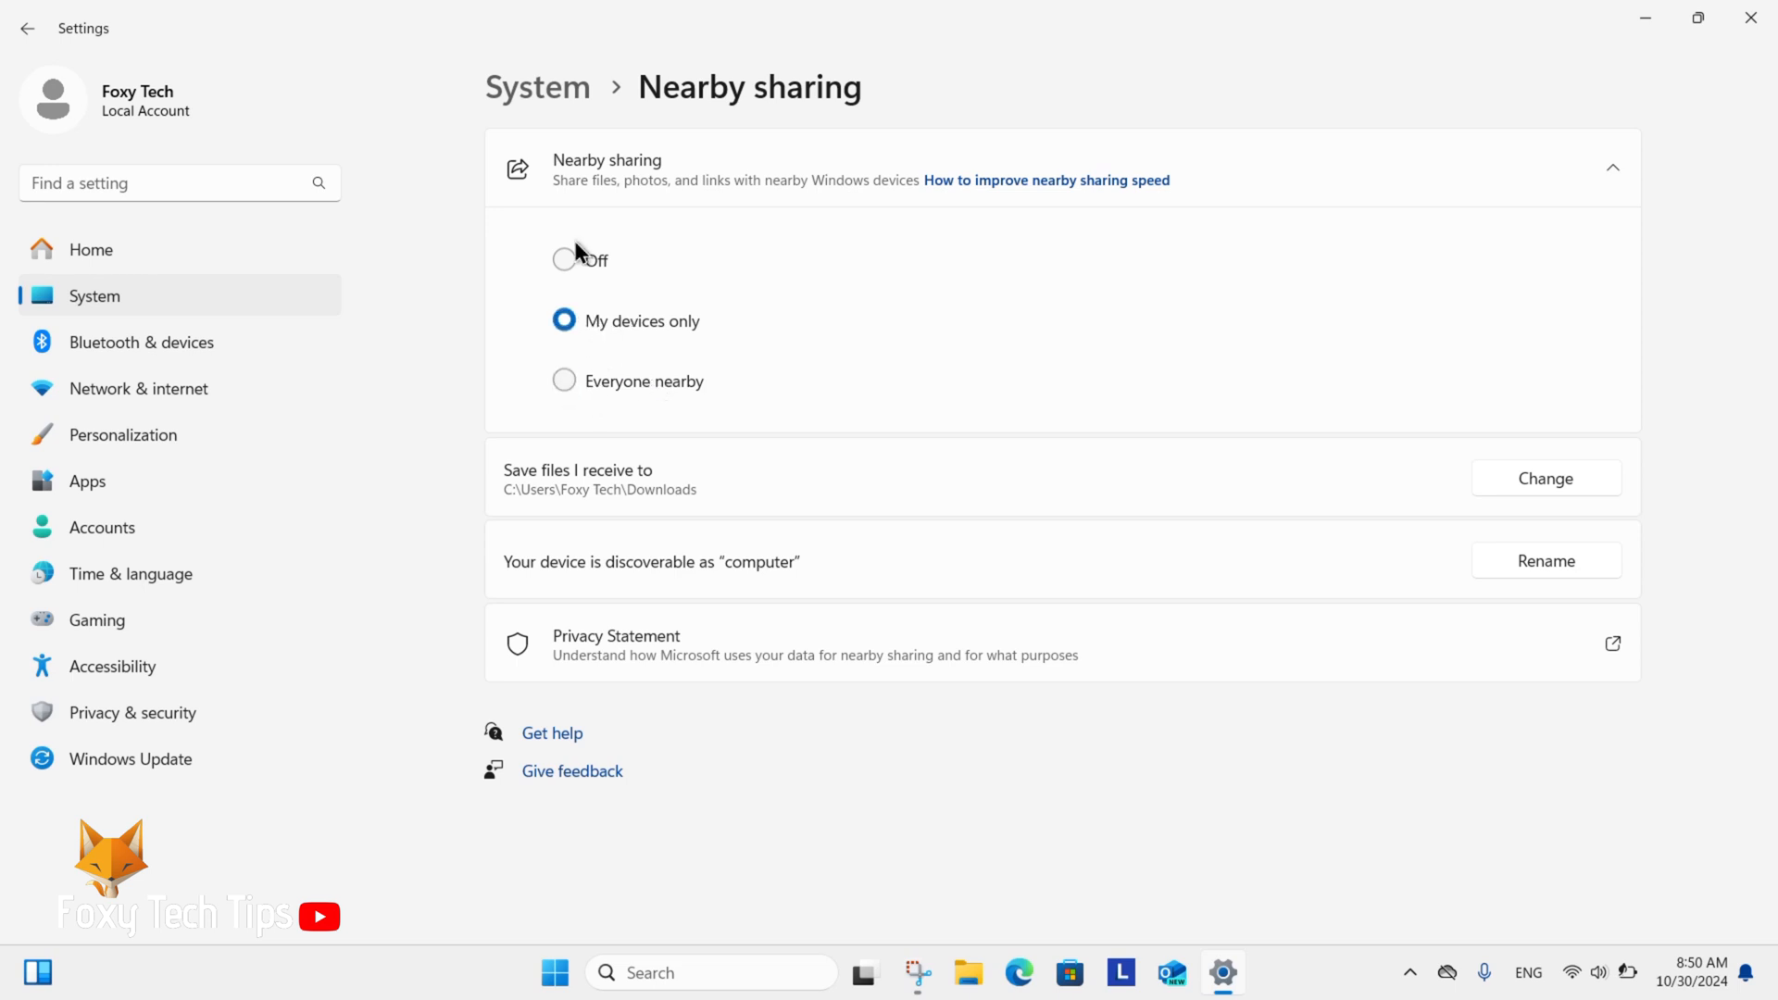
Select the Off option under Nearby sharing.
{"action": "left_click", "coordinate": [564, 260]}
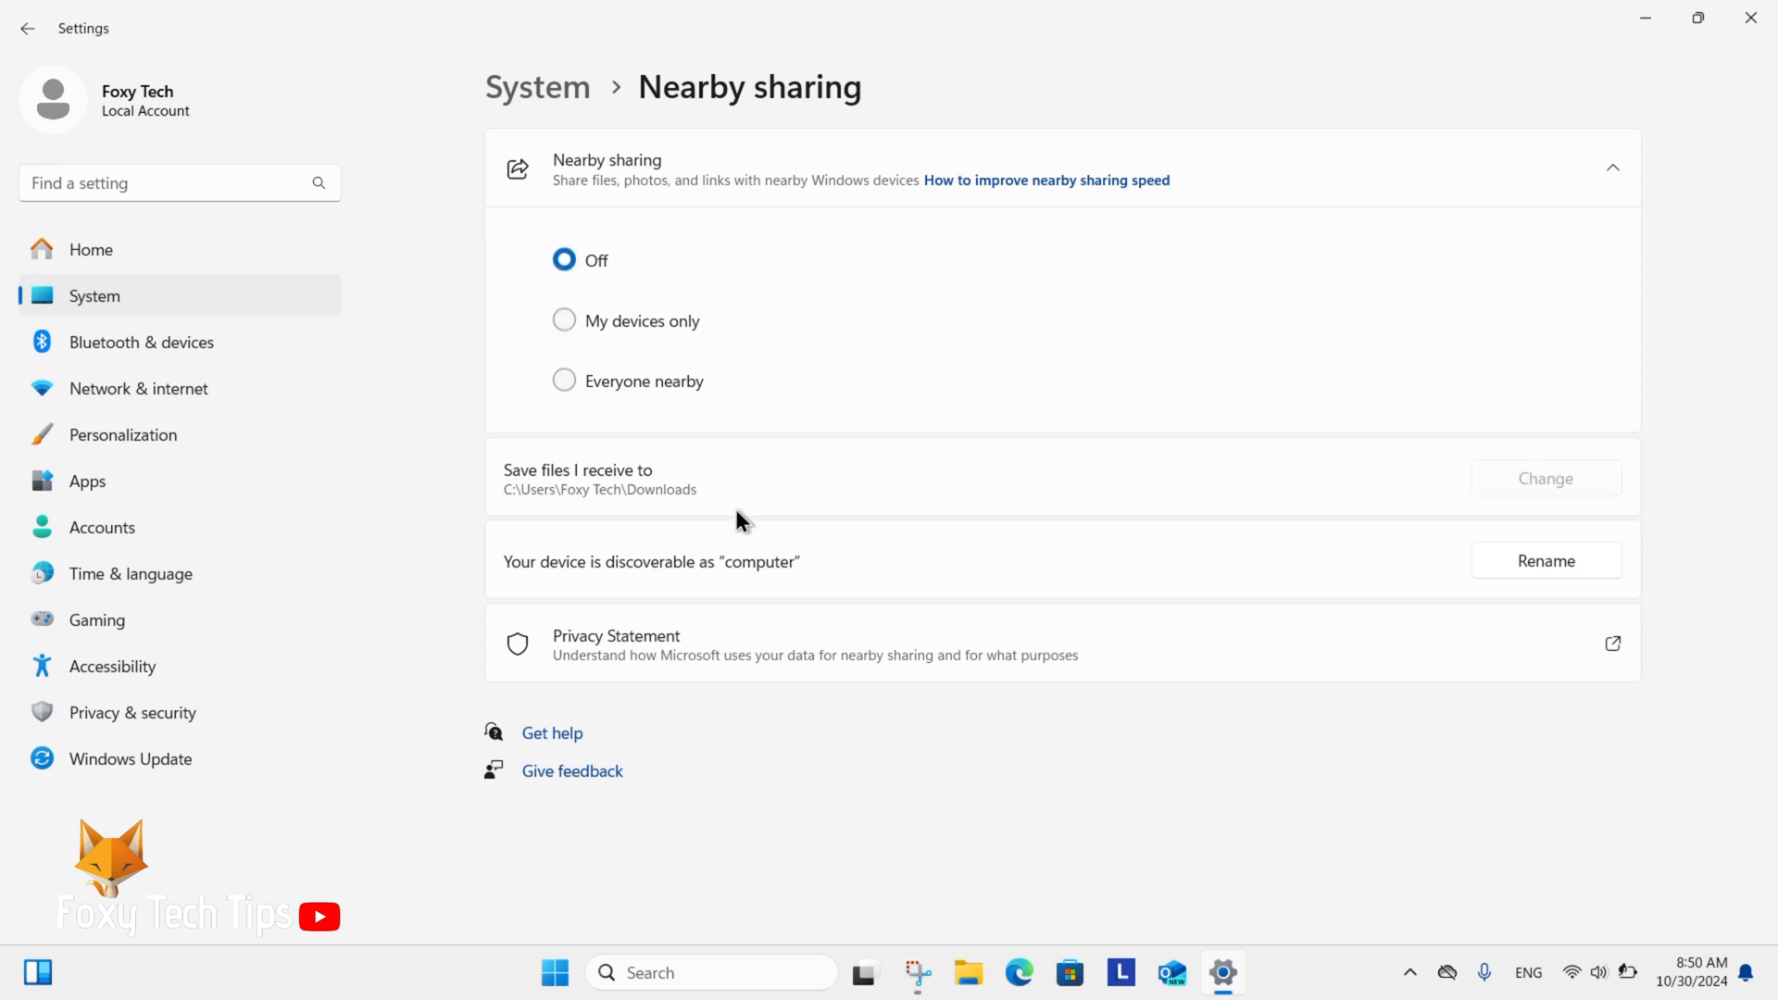
{"action": "mouse_move", "coordinate": [584, 495]}
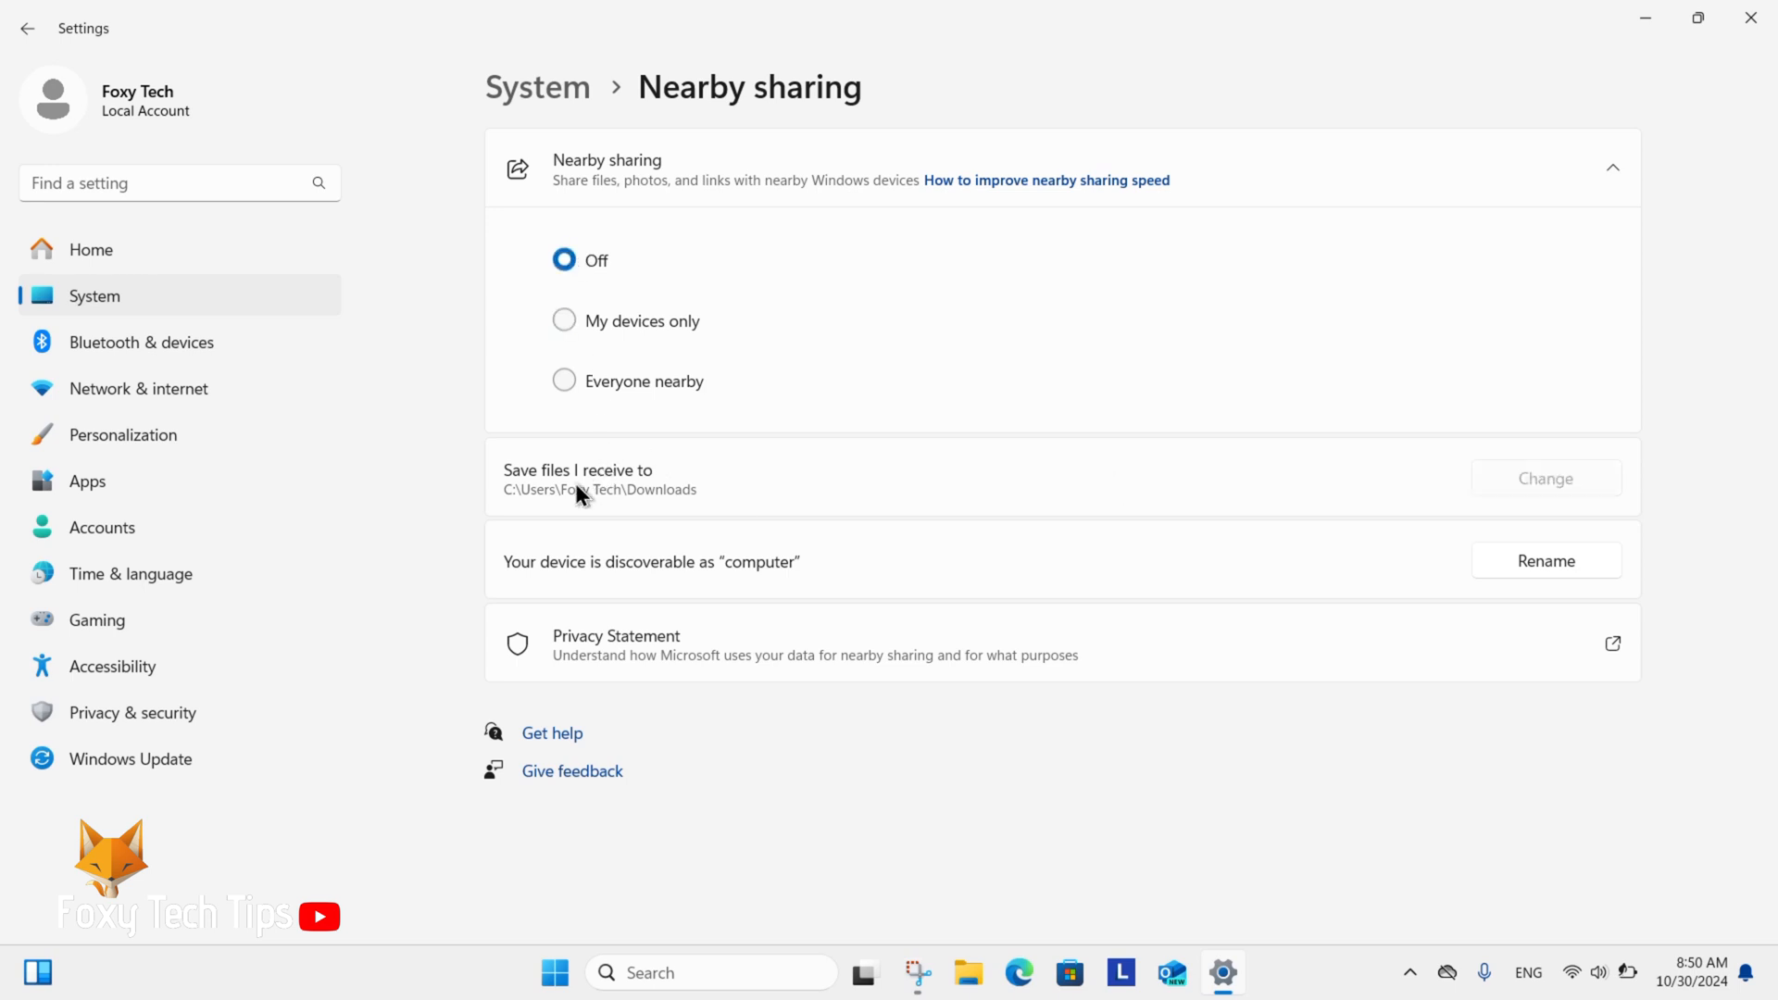
{"action": "mouse_move", "coordinate": [765, 564]}
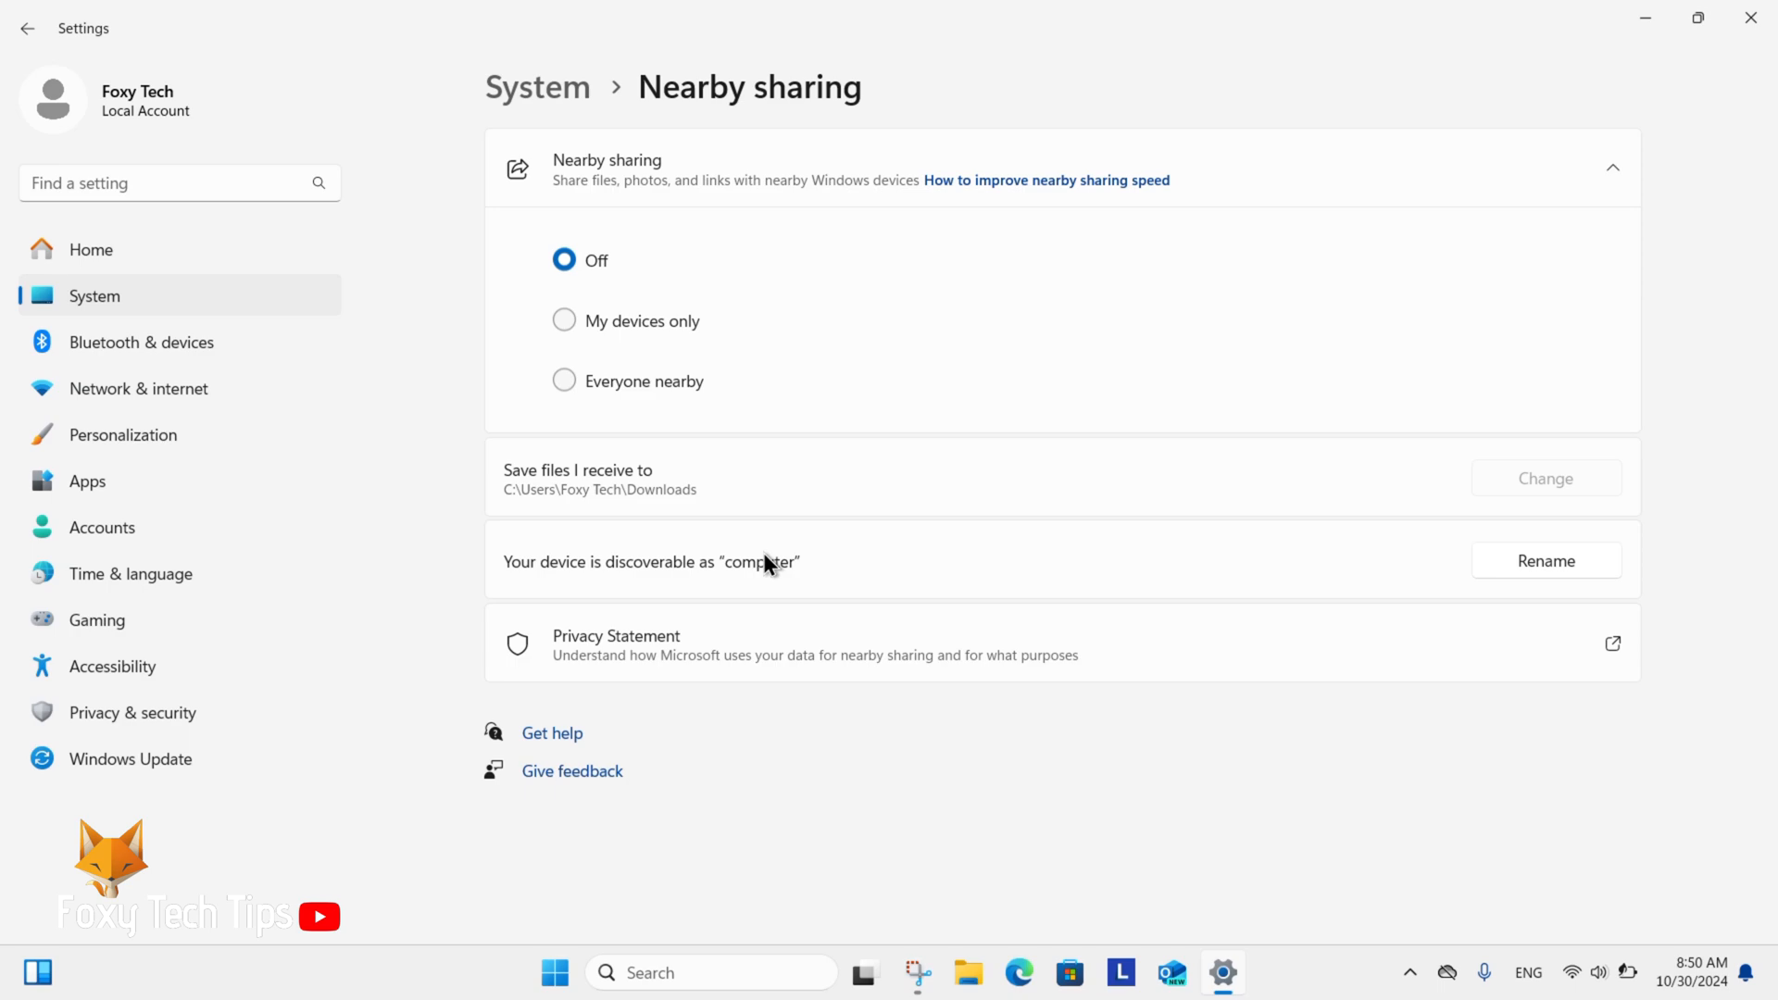
{"action": "mouse_move", "coordinate": [918, 632]}
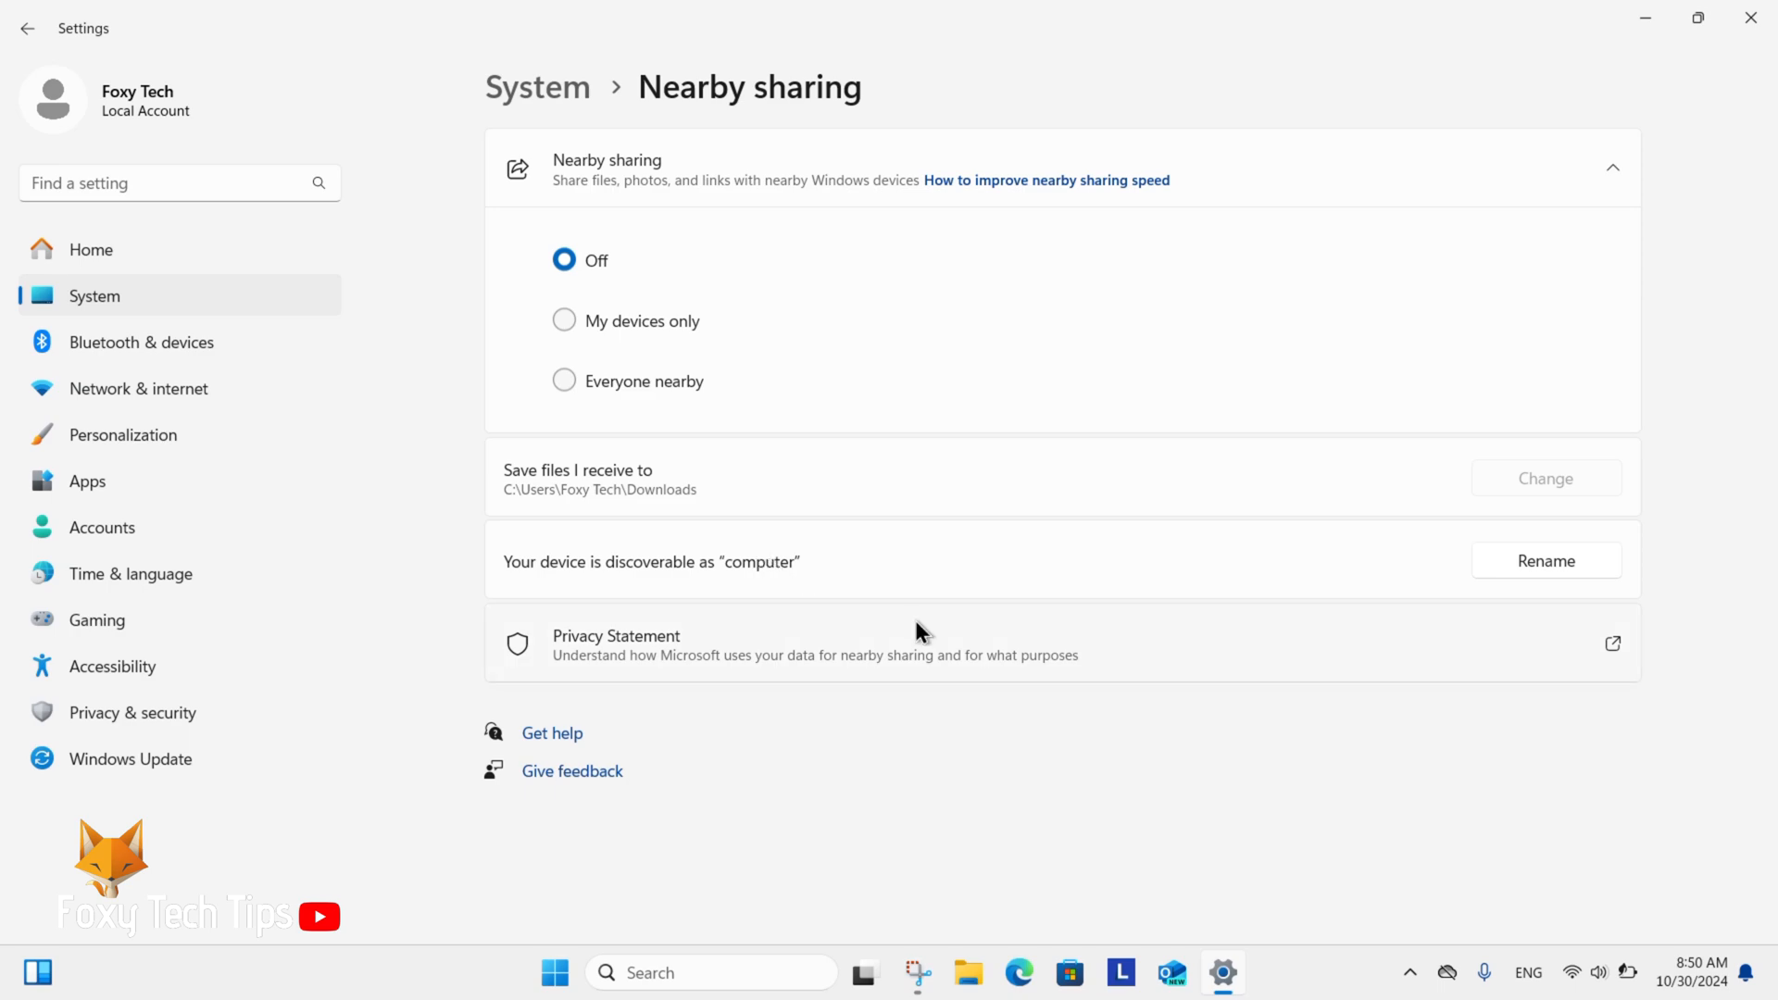